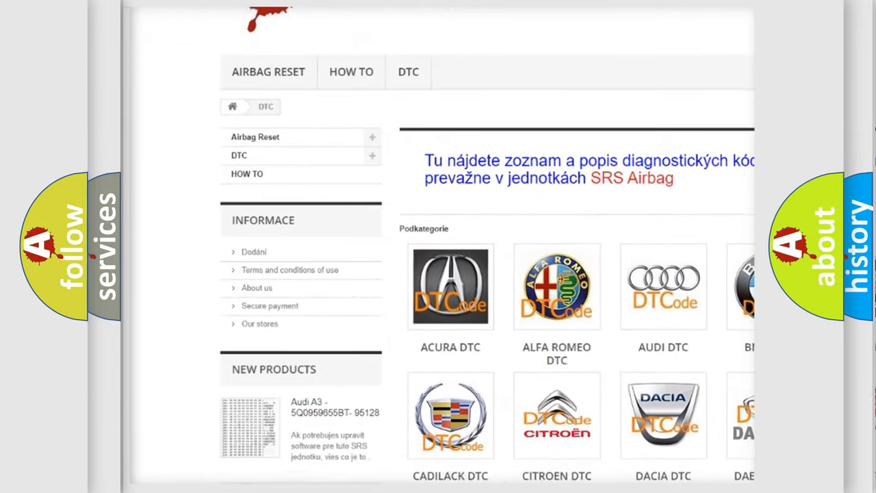
pyautogui.scroll(-3)
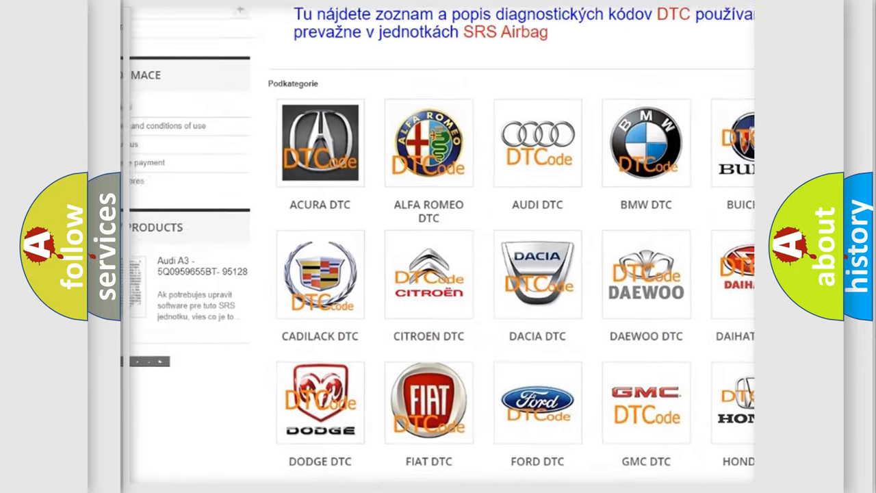
pyautogui.scroll(-3)
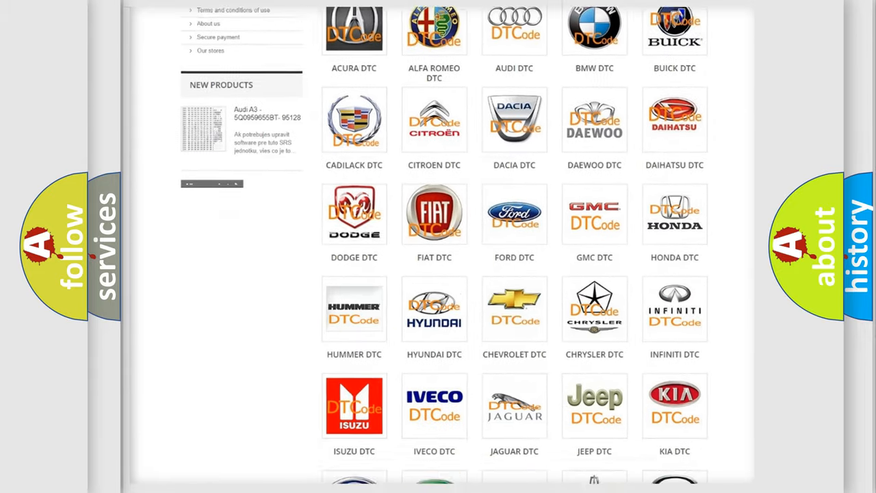
pyautogui.scroll(-3)
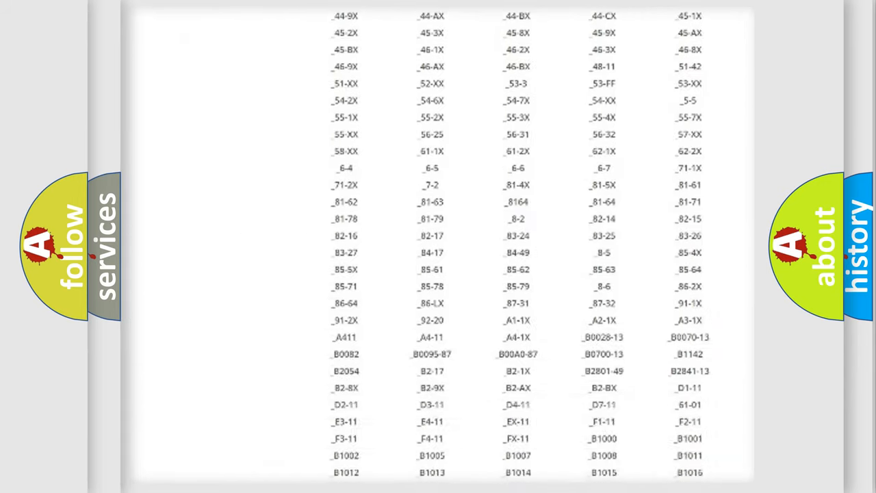
pyautogui.scroll(-3)
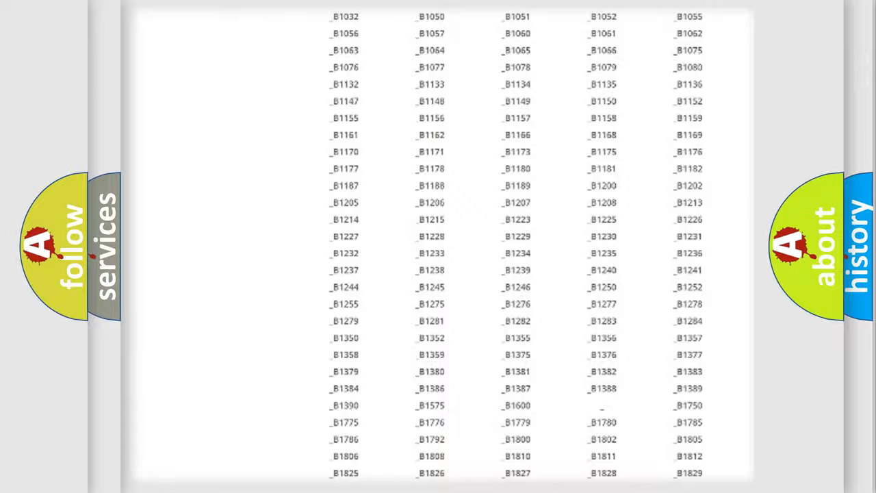